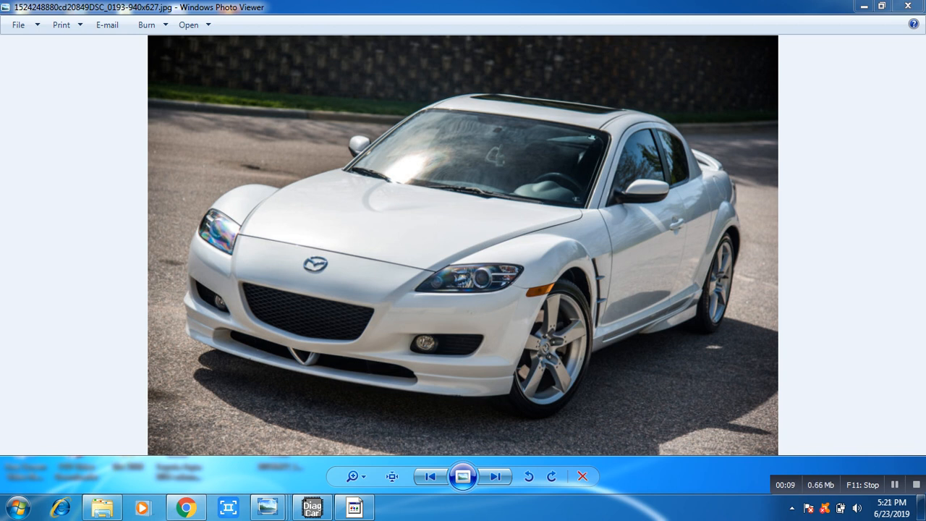
{"action": "mouse_move", "coordinate": [269, 506]}
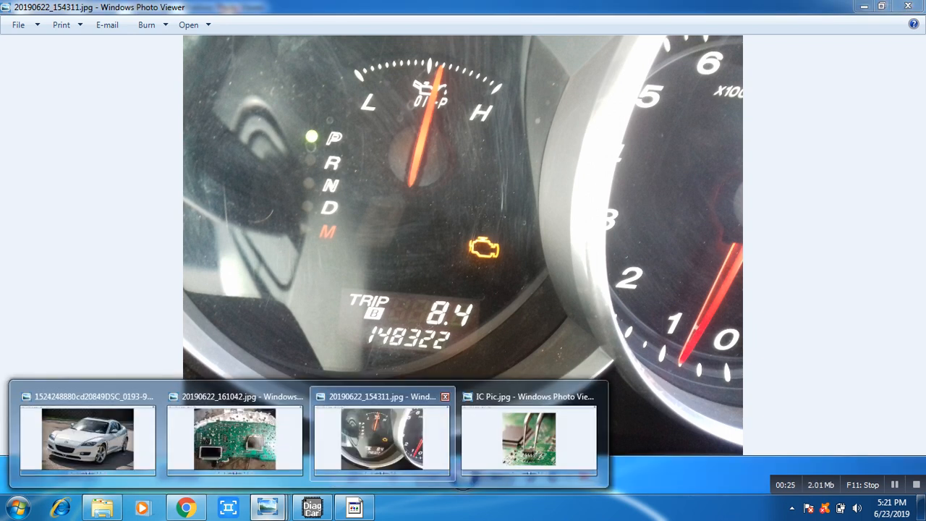
Step: Review the RX-8 and circuit-board reference photos, then read the chip contents into the MiniPro buffer
{"action": "left_click", "coordinate": [234, 440]}
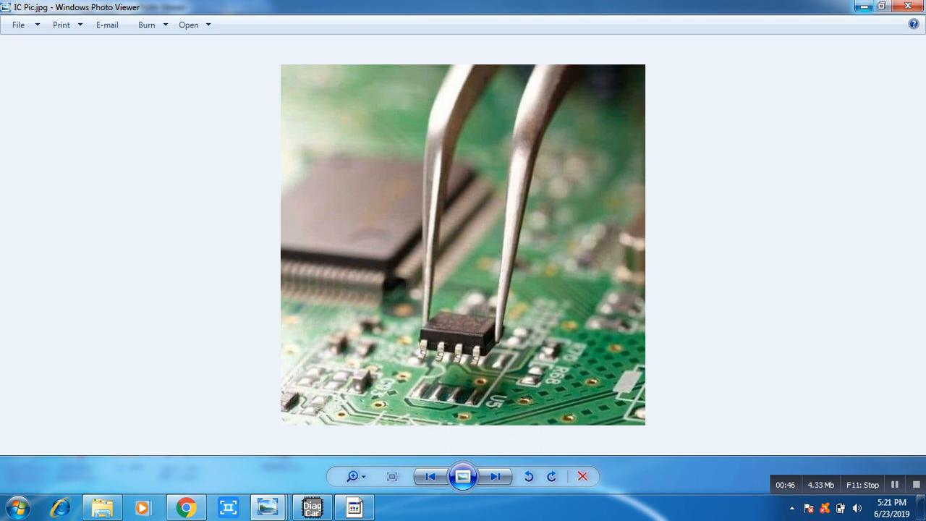
{"action": "left_click", "coordinate": [495, 476]}
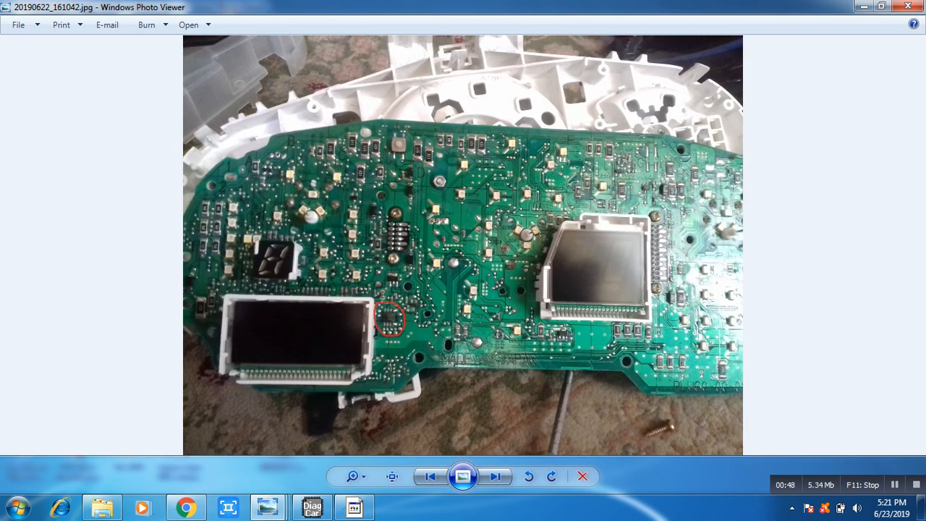
{"action": "left_click", "coordinate": [495, 476]}
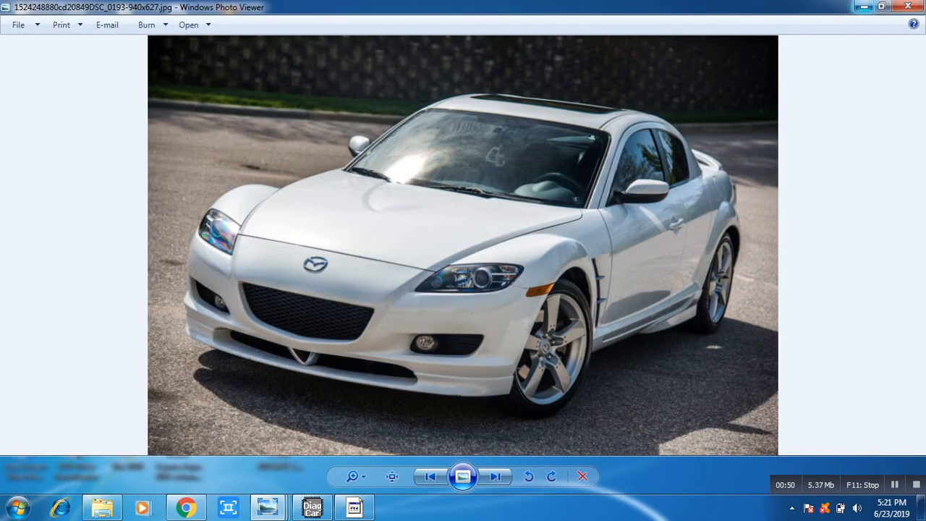
{"action": "left_click", "coordinate": [908, 6]}
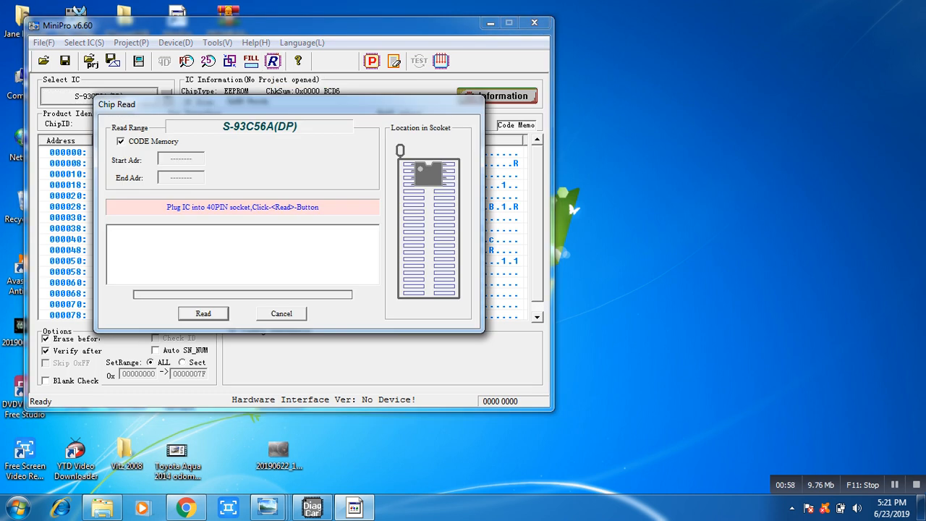
{"action": "left_click", "coordinate": [203, 312]}
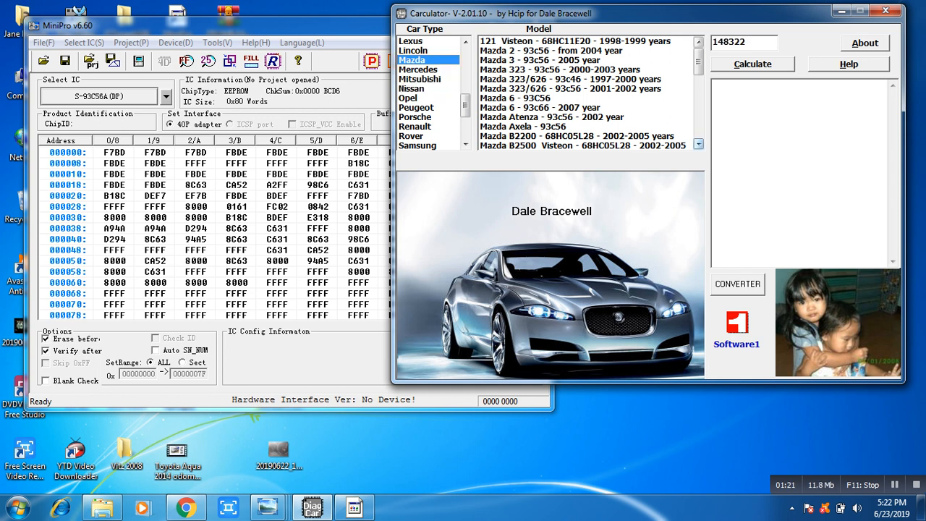
Step: Select 'Mazda RX-8 - 93c56 - 2004 year' from the model list, showing mileage at address 00A0
{"action": "scroll", "scroll_direction": "down", "scroll_amount": 3}
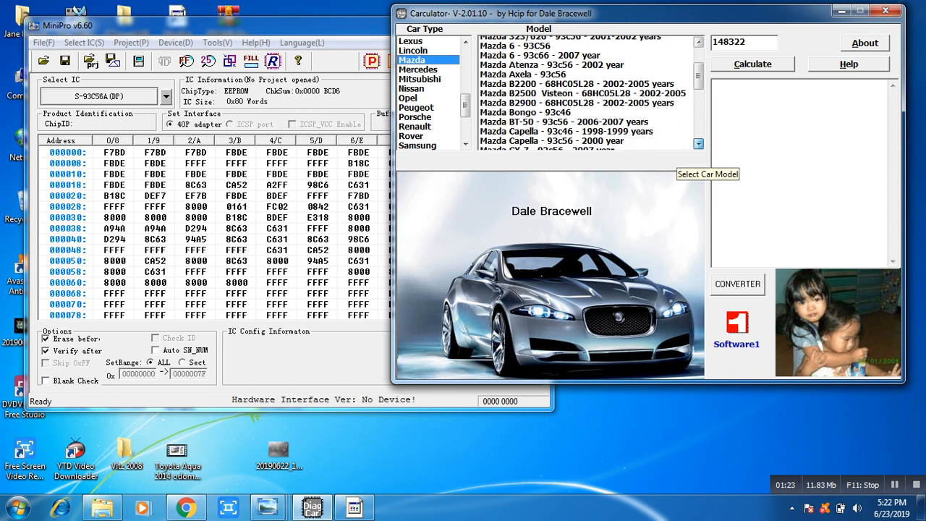
{"action": "scroll", "scroll_direction": "down", "scroll_amount": 3}
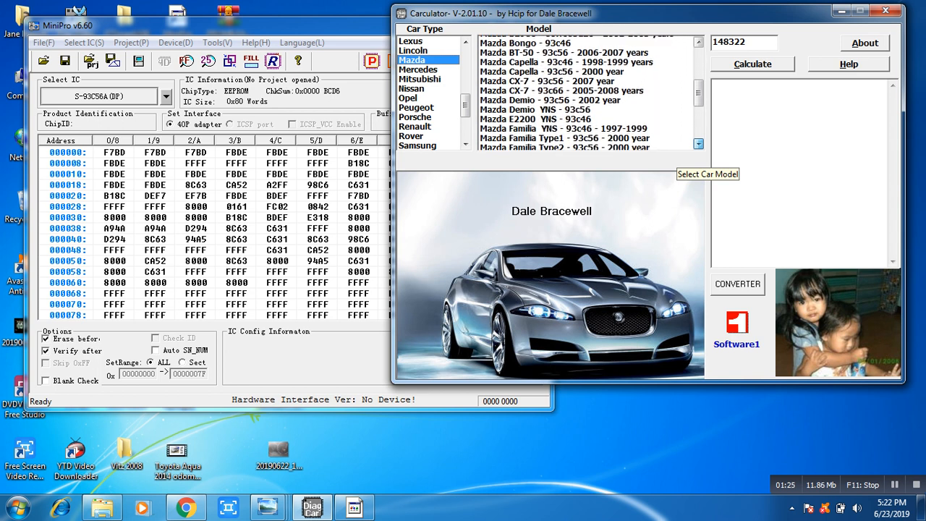
{"action": "scroll", "scroll_direction": "down", "scroll_amount": 3}
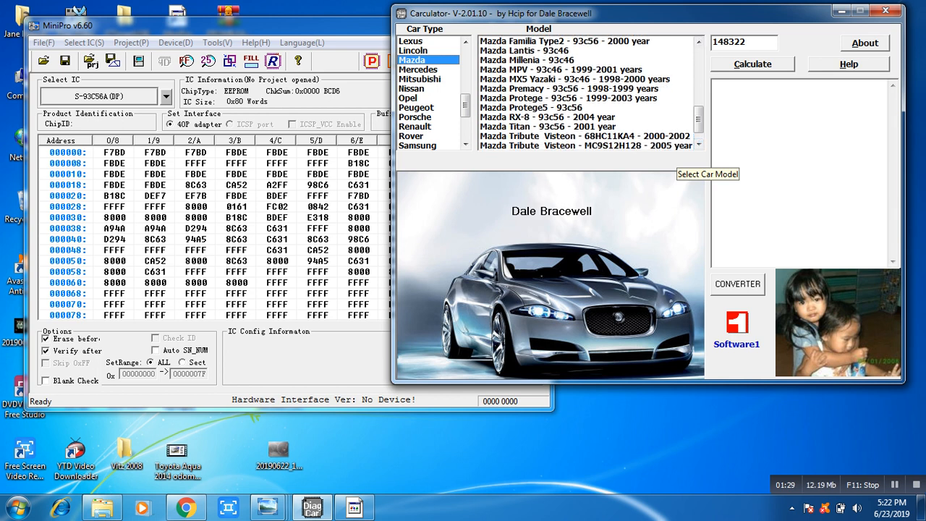
{"action": "left_click", "coordinate": [547, 116]}
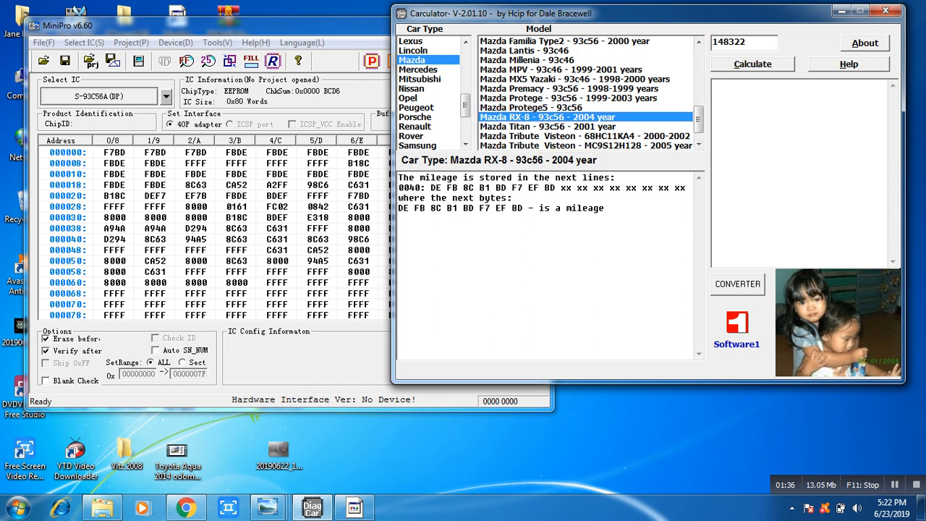
{"action": "mouse_move", "coordinate": [744, 41]}
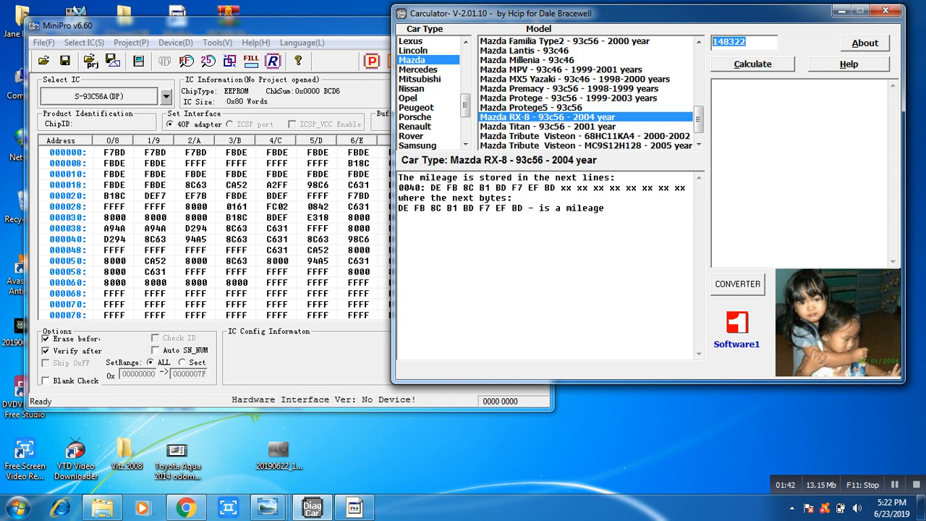
Step: Calculate the hex code for 148322 km and copy it
{"action": "left_click", "coordinate": [752, 63]}
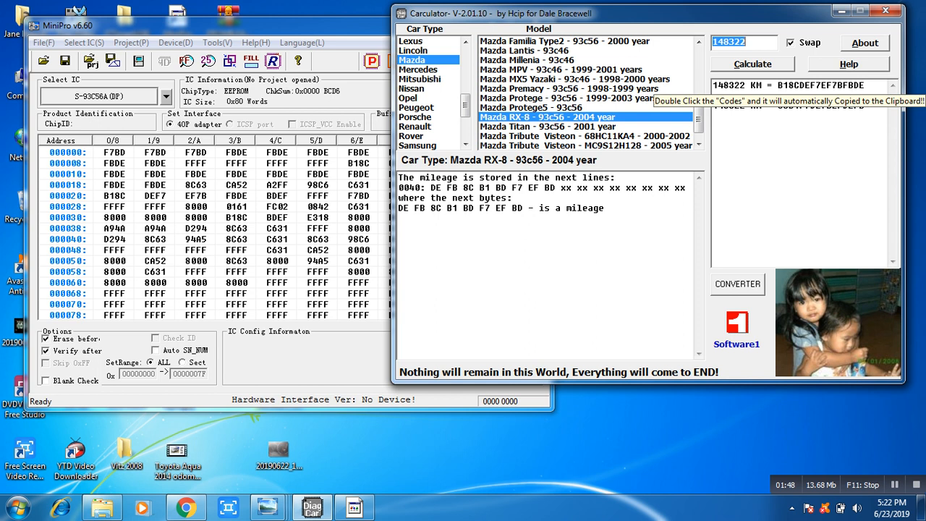
{"action": "double_click", "coordinate": [807, 83]}
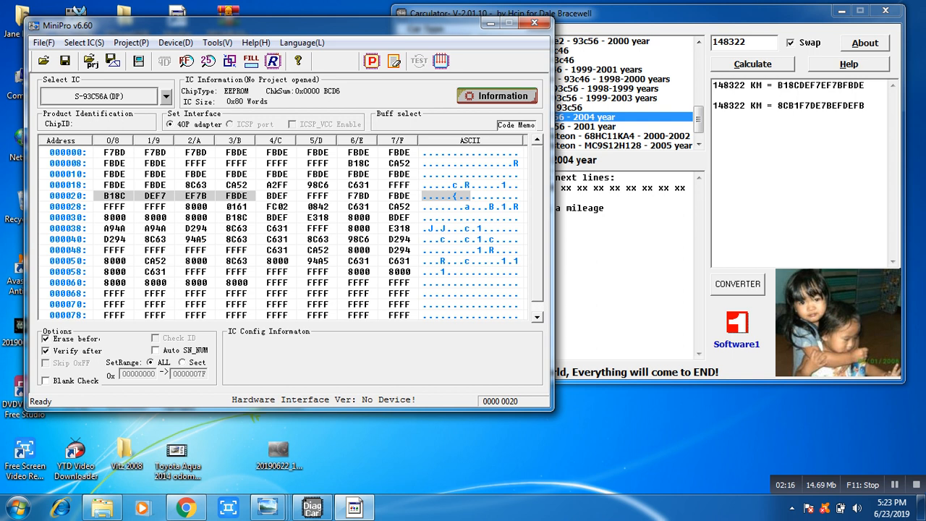
Step: Bring the mileage calculator back to the front after checking row 000020
{"action": "left_click", "coordinate": [535, 117]}
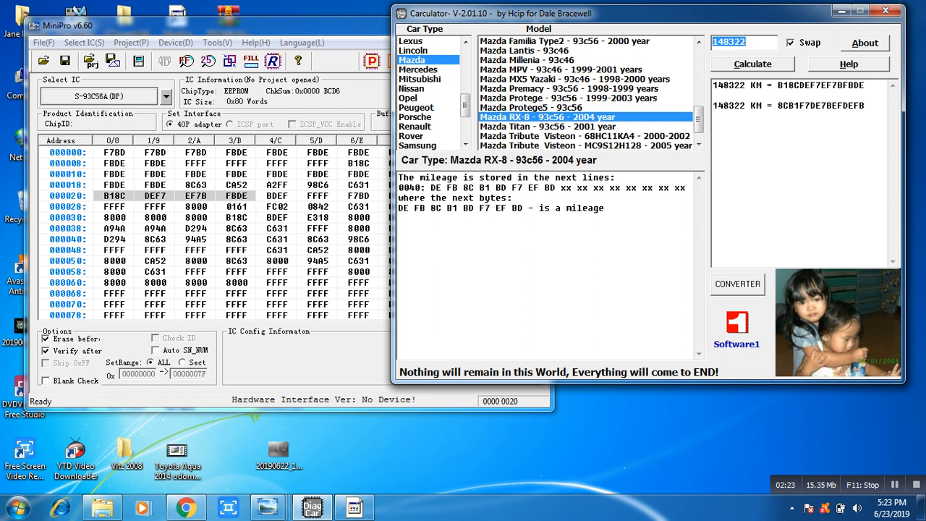
Step: Enter 32560 km, calculate its code and copy the result
{"action": "type", "text": "32560"}
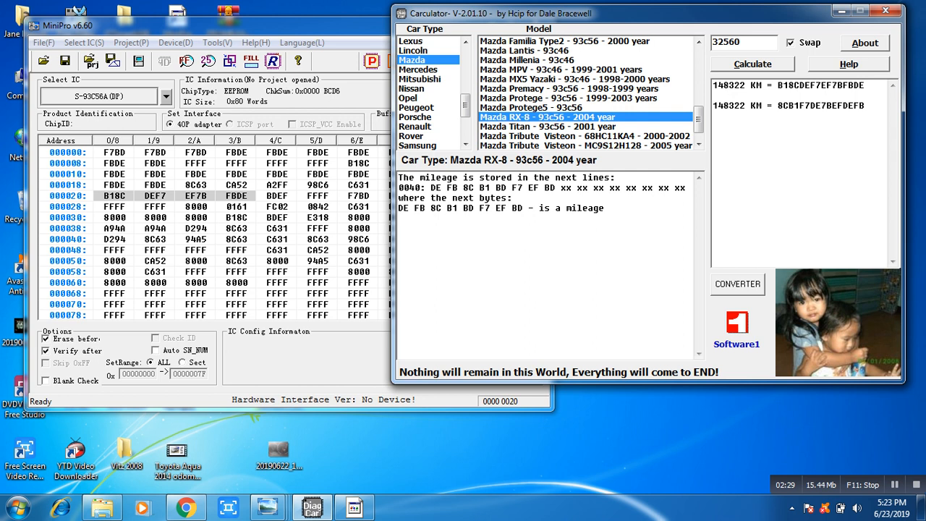
{"action": "left_click", "coordinate": [752, 64]}
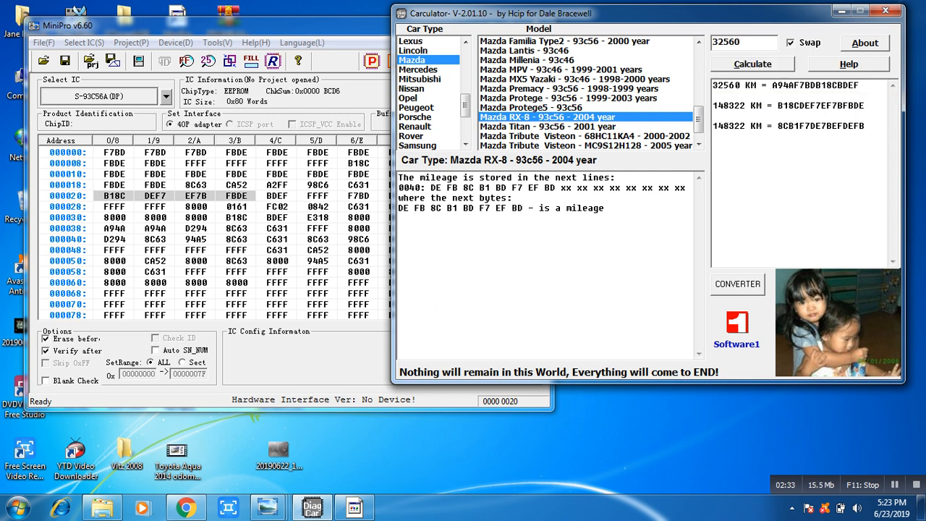
{"action": "double_click", "coordinate": [816, 83]}
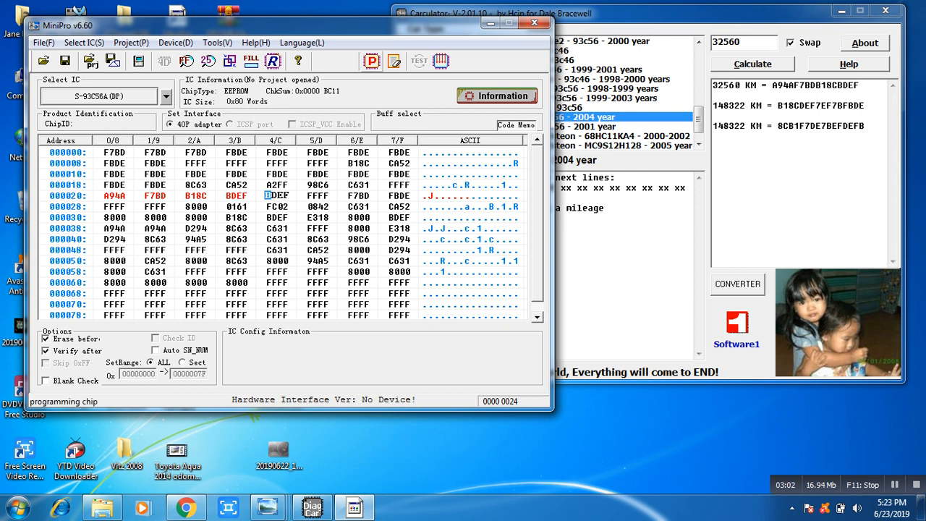
Step: Start programming the edited 32560 km dump to the S-93C56A(DP) chip
{"action": "left_click", "coordinate": [370, 60]}
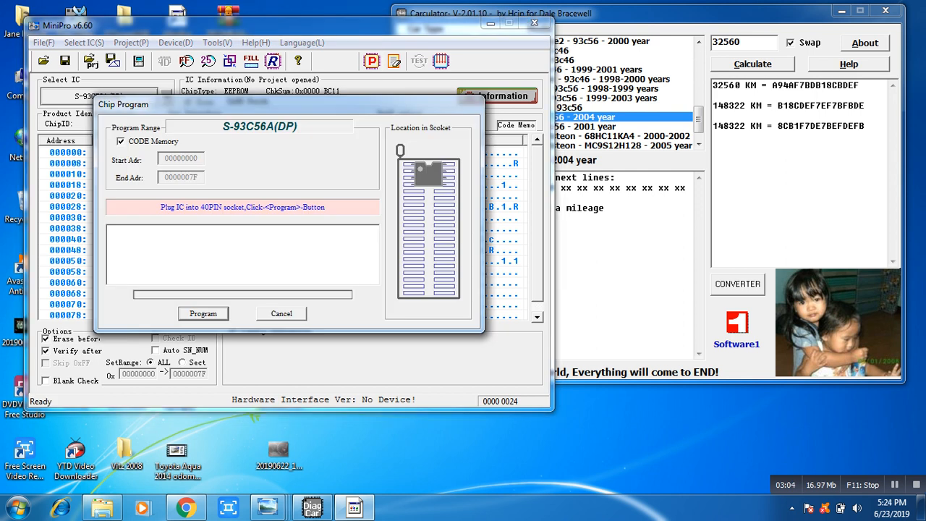